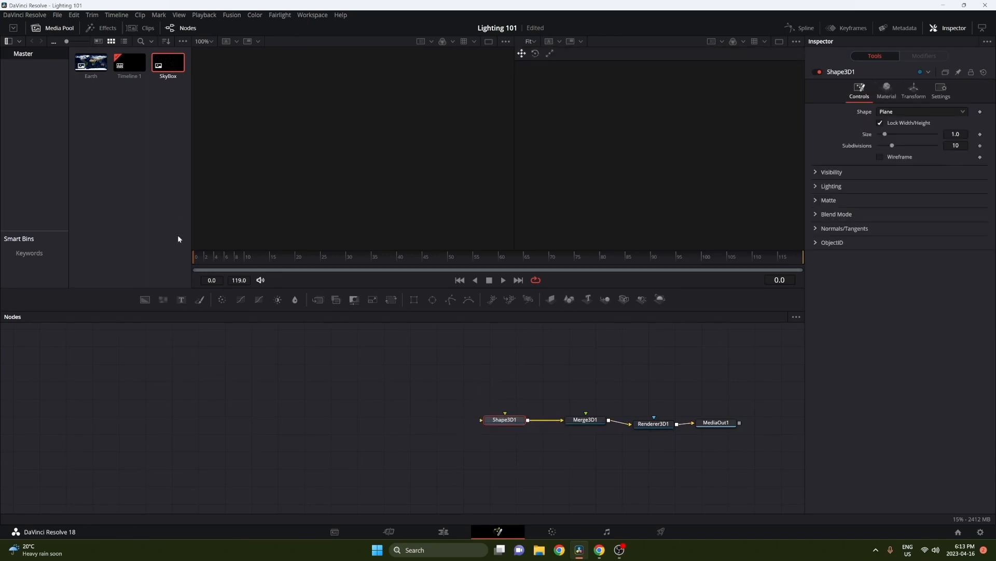
- Wrap the SkyBox starfield image onto Shape3D1 as a sphere of radius 100
drag(168, 62, 505, 373)
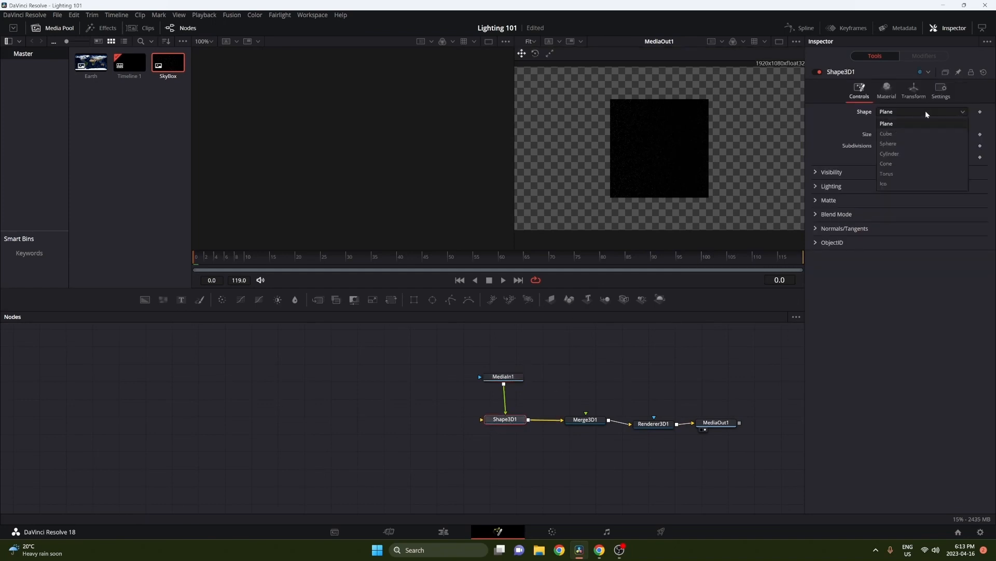
click(888, 143)
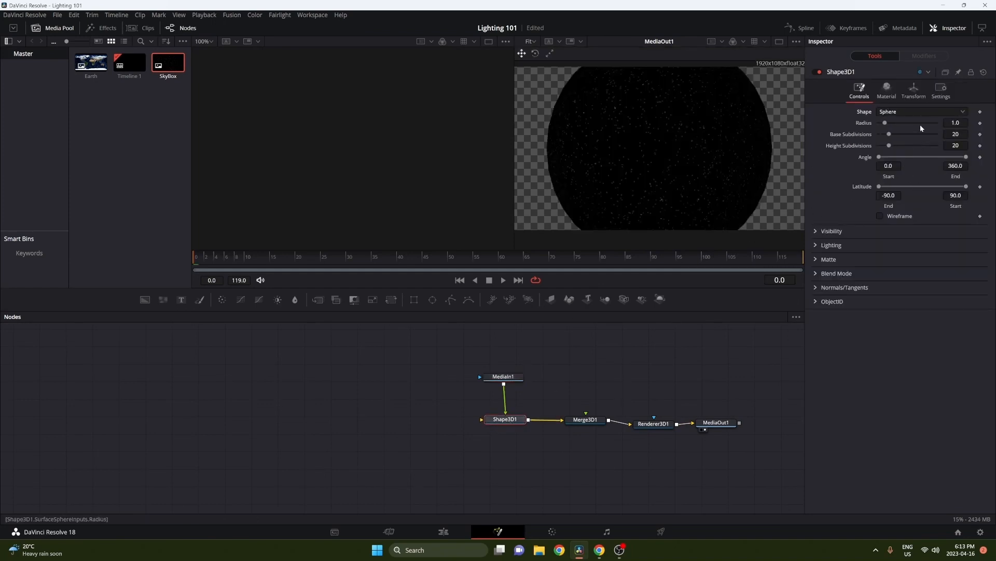
click(955, 122)
text(100)
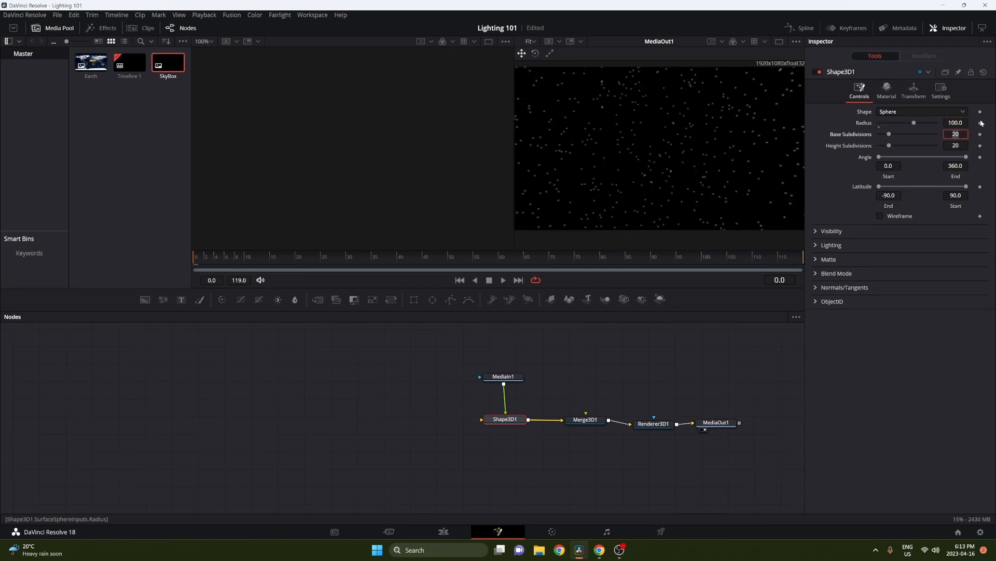
mouse_move(570, 299)
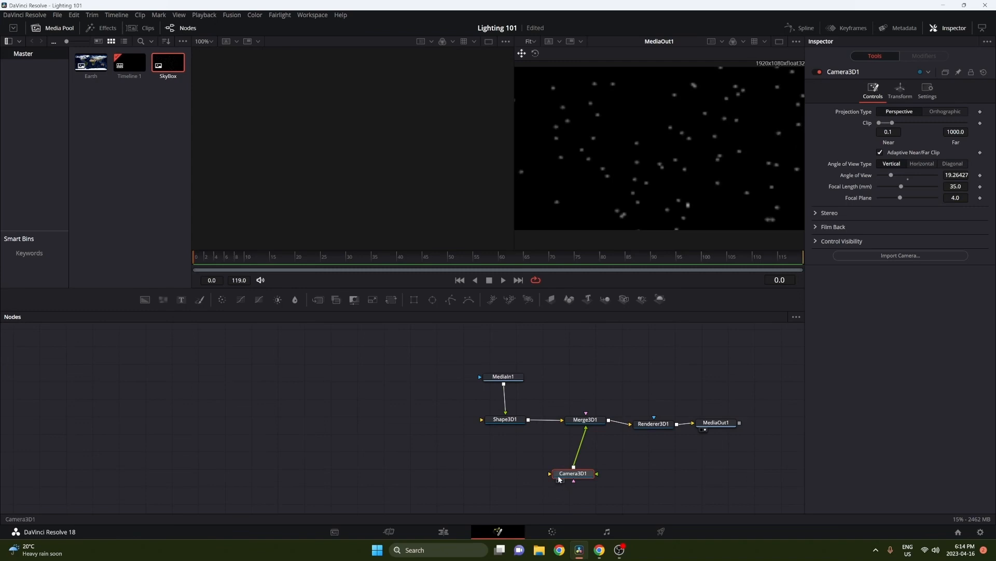
- View Merge3D1 and widen Camera3D1's angle of view to about 70
click(576, 419)
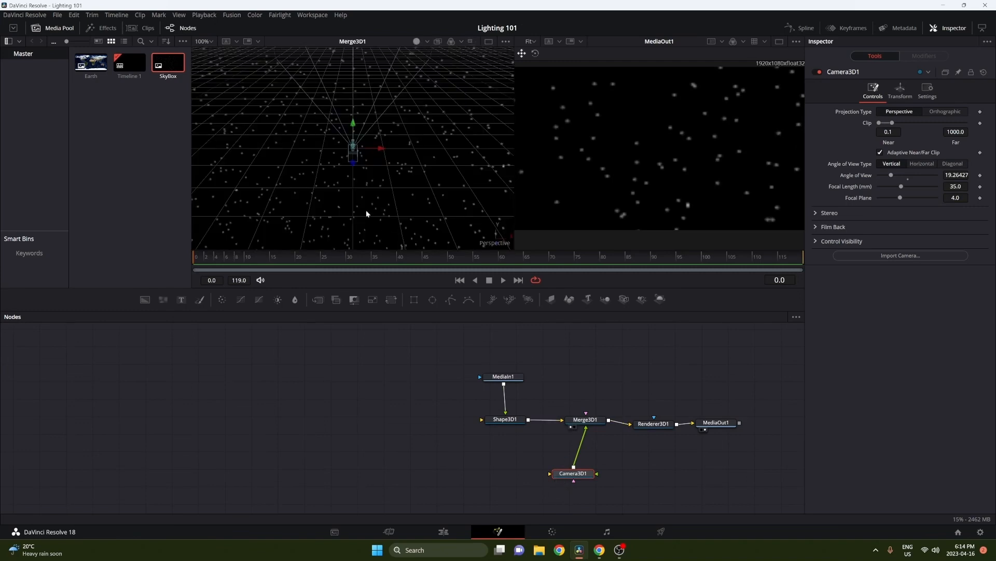
mouse_move(576, 407)
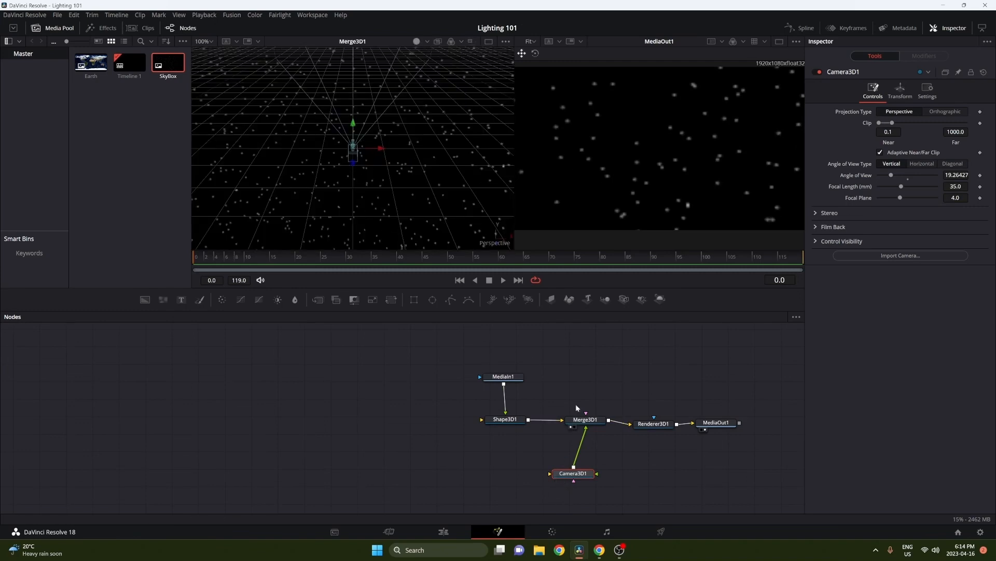
drag(891, 174, 902, 175)
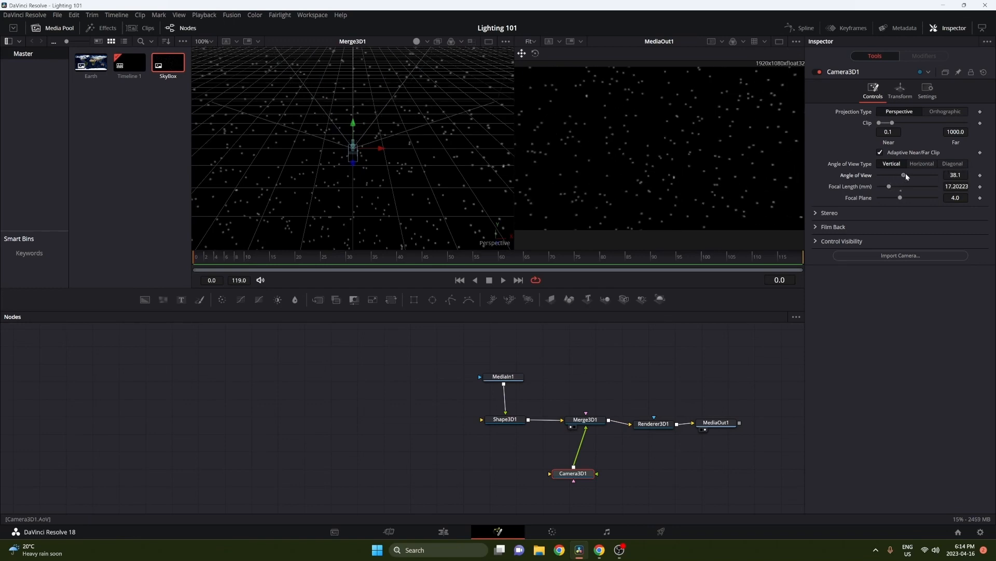
drag(902, 174, 925, 174)
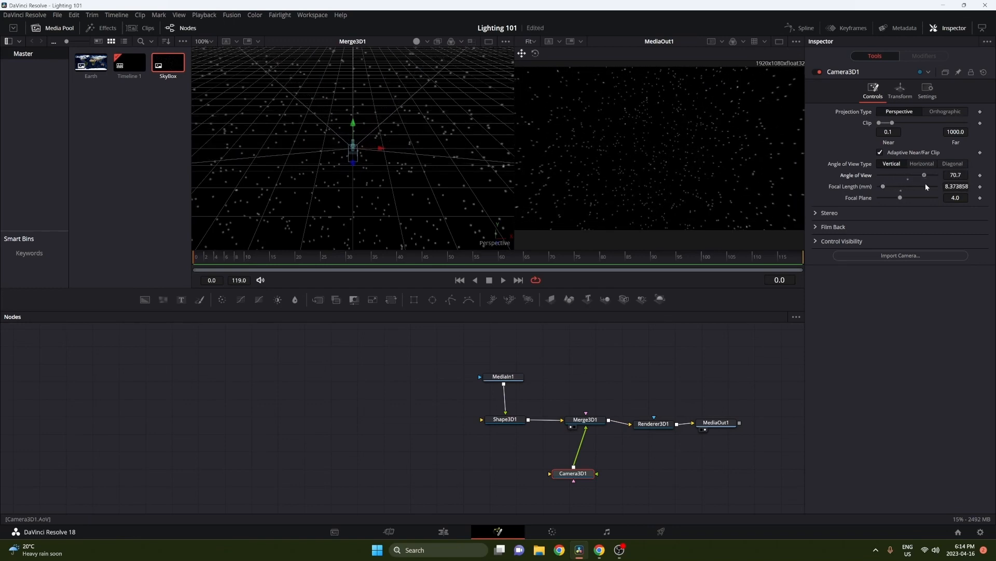
drag(619, 349, 724, 469)
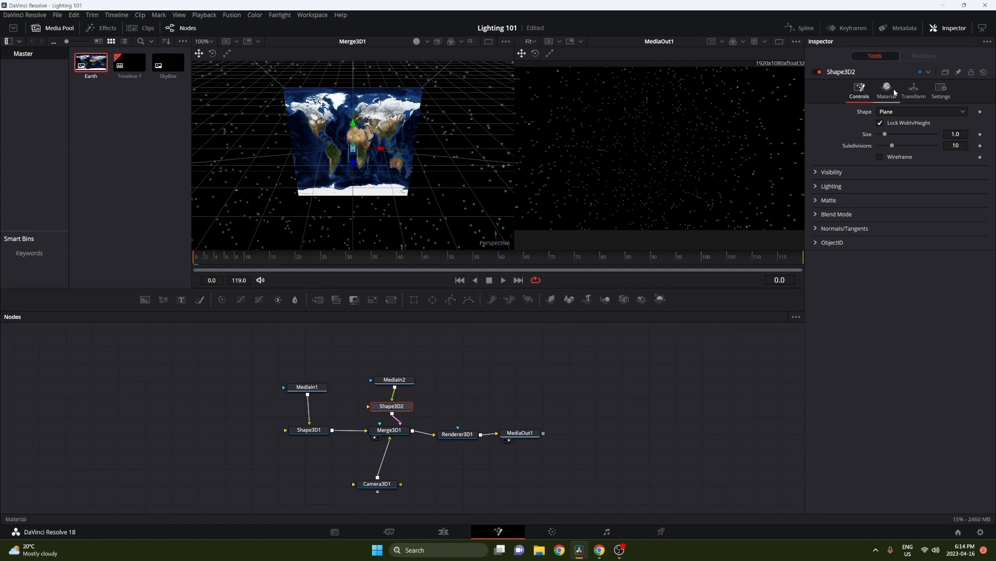
- Make the Earth's Shape3D2 a sphere of radius 0.17 and show its Transform settings
click(922, 113)
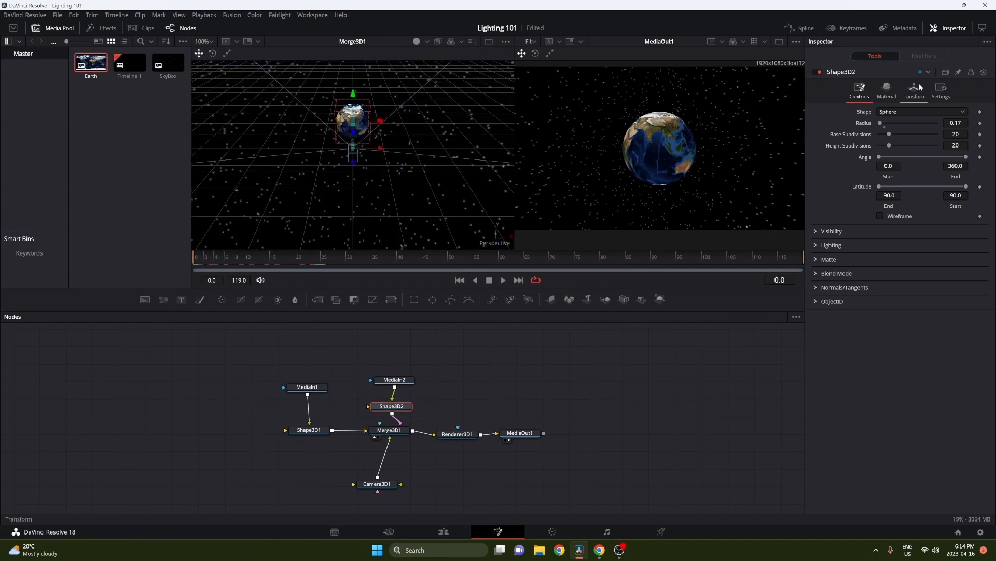
click(914, 90)
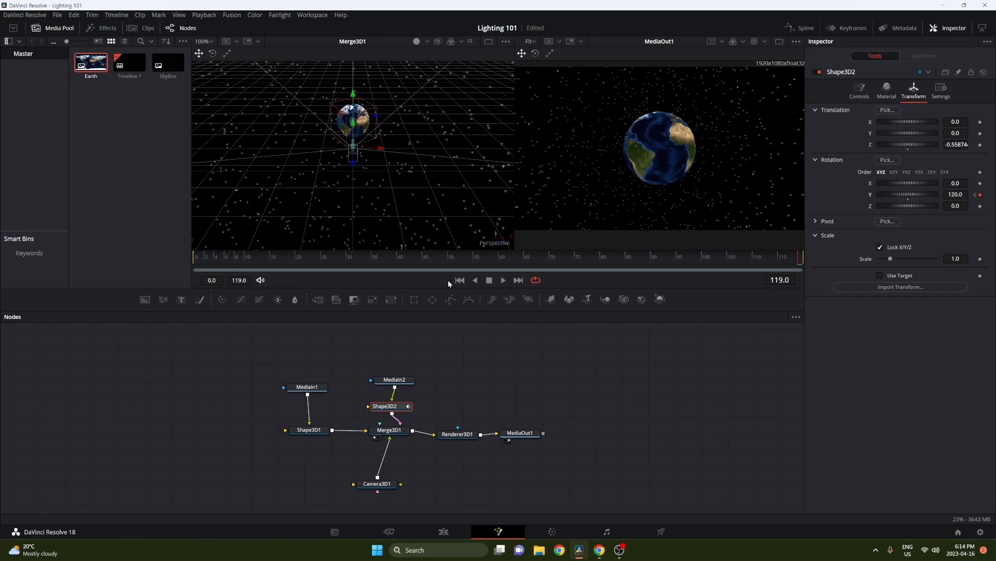
- Play the animation to check the globe's Y-rotation spin toward 120 at frame 119
click(502, 279)
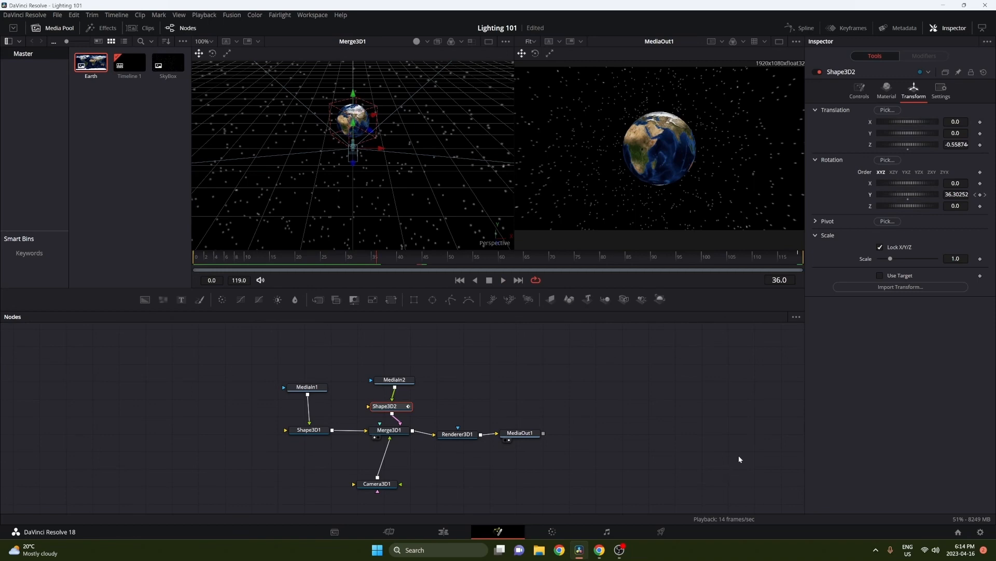
mouse_move(678, 432)
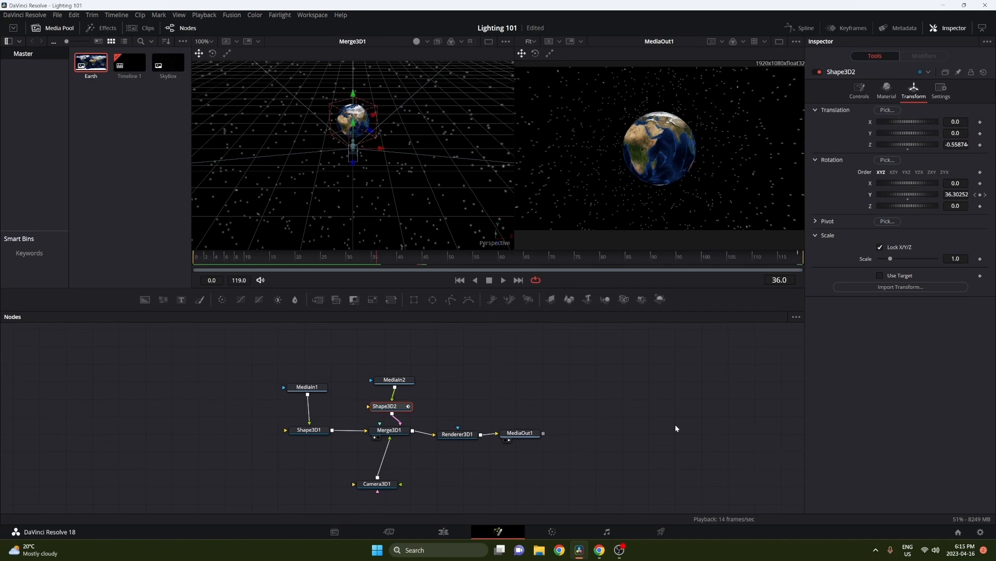
mouse_move(657, 434)
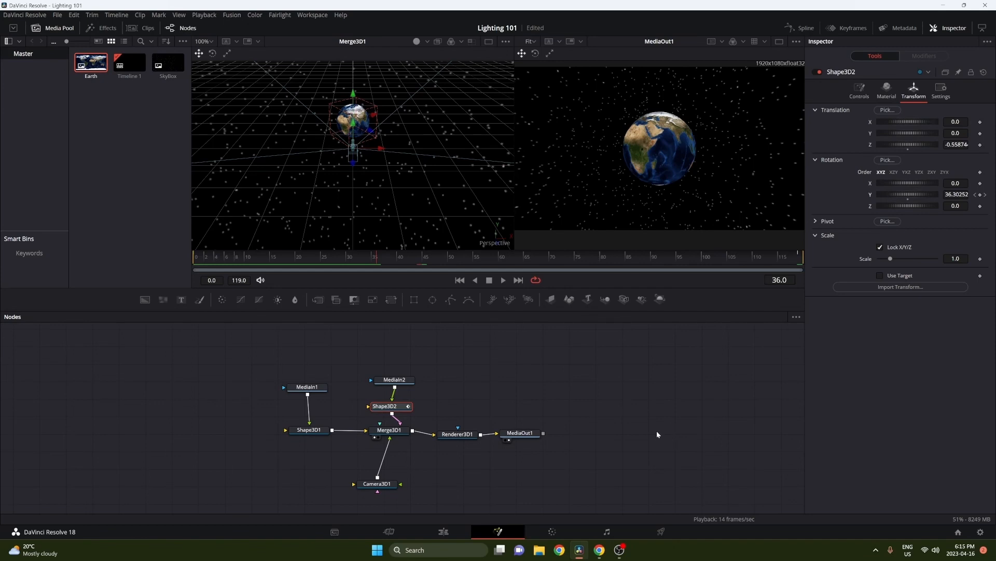
- Show the Effects library listing the 3D light tools
click(107, 27)
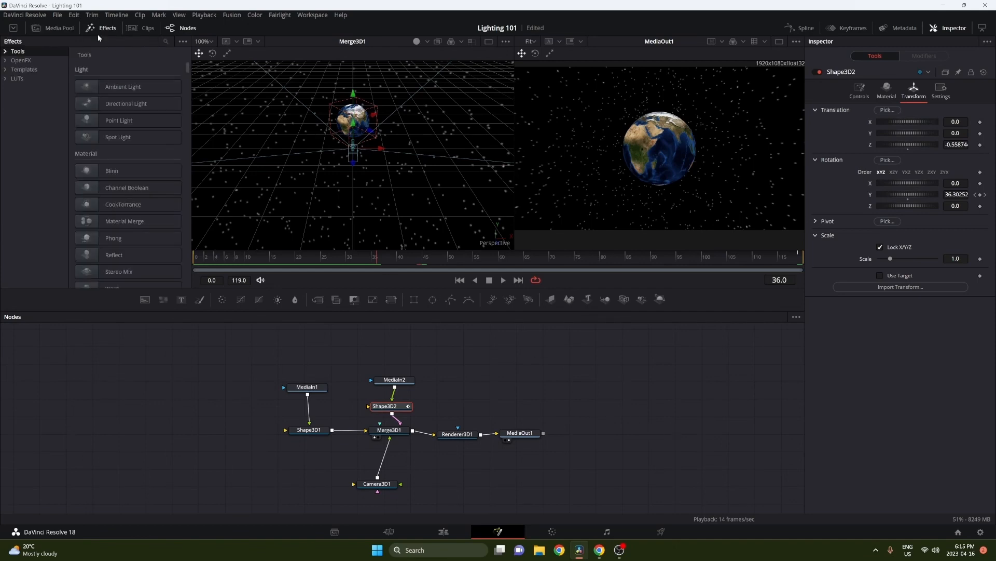
mouse_move(122, 86)
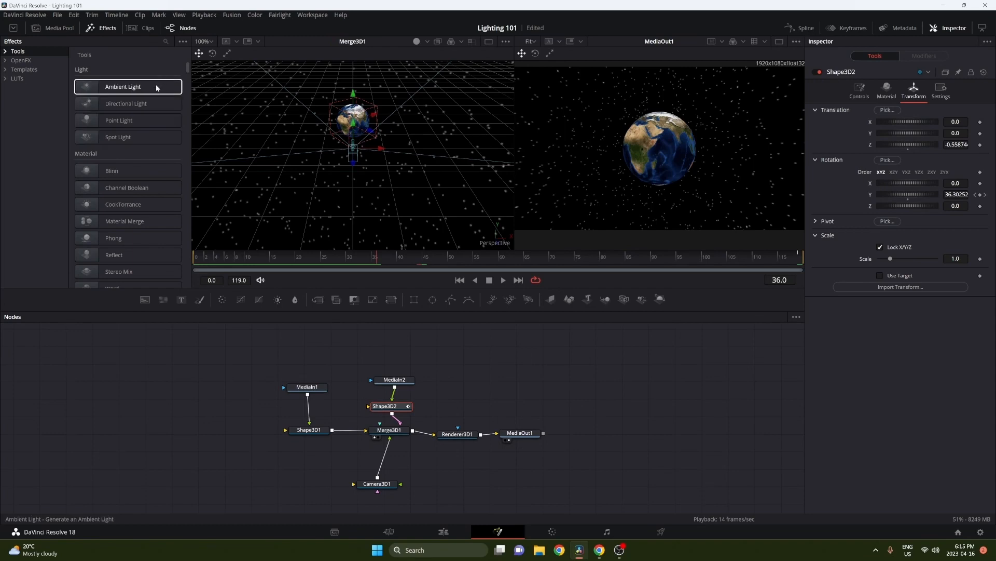
mouse_move(127, 102)
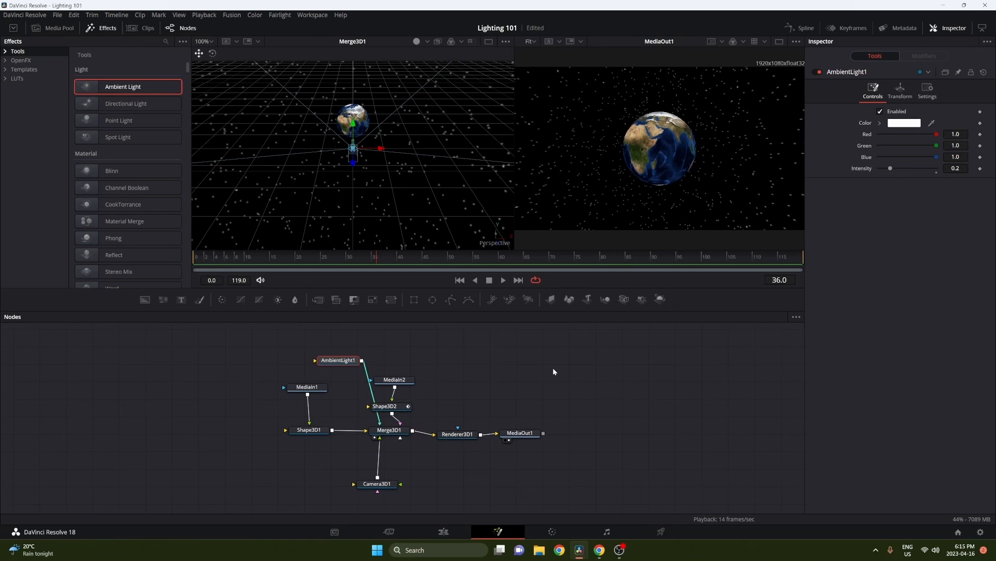
- Enable Lighting and Shadows in the left viewer's 3D Options so the globe shows dim under ambient light
right_click(420, 185)
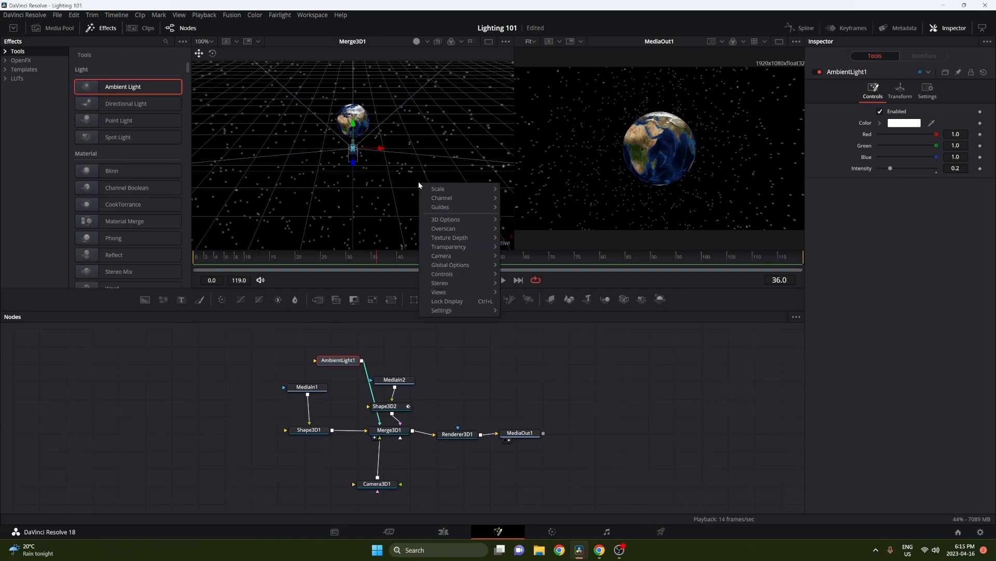
mouse_move(449, 238)
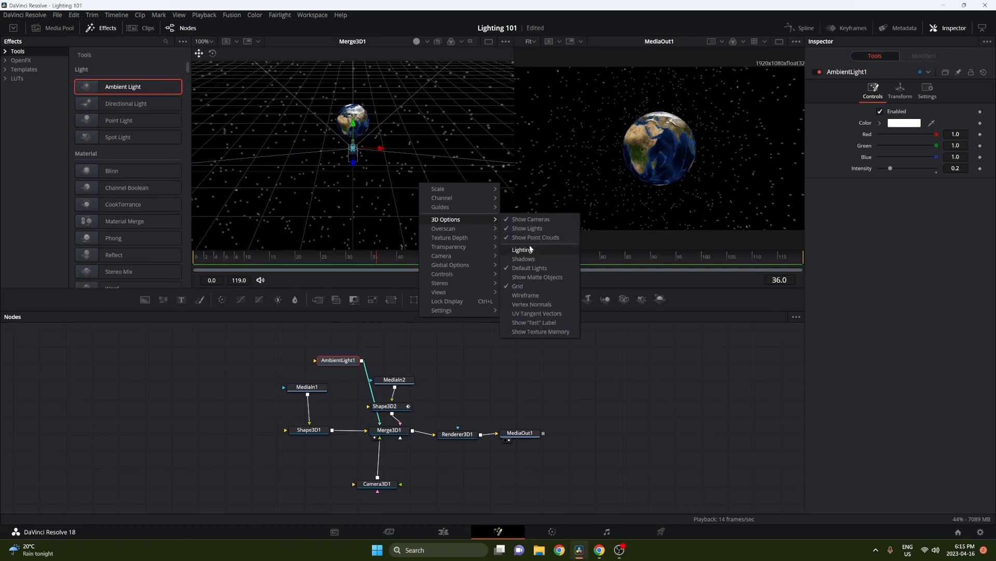
click(522, 249)
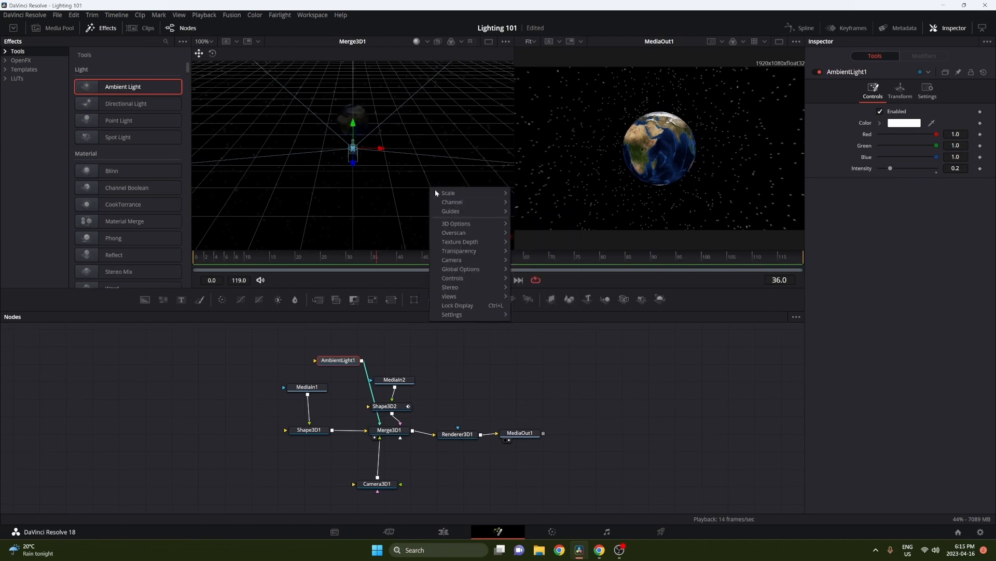
click(455, 223)
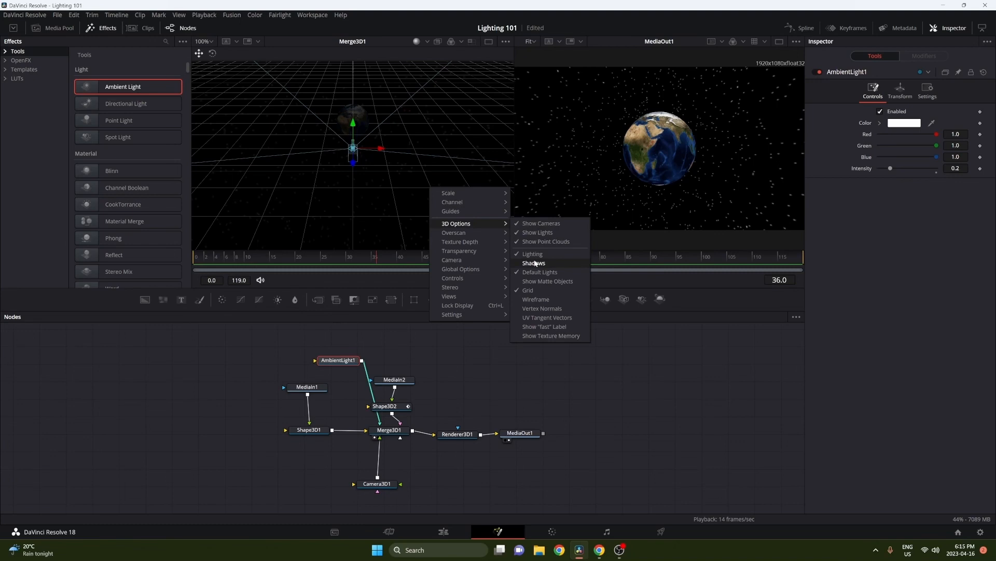
click(535, 262)
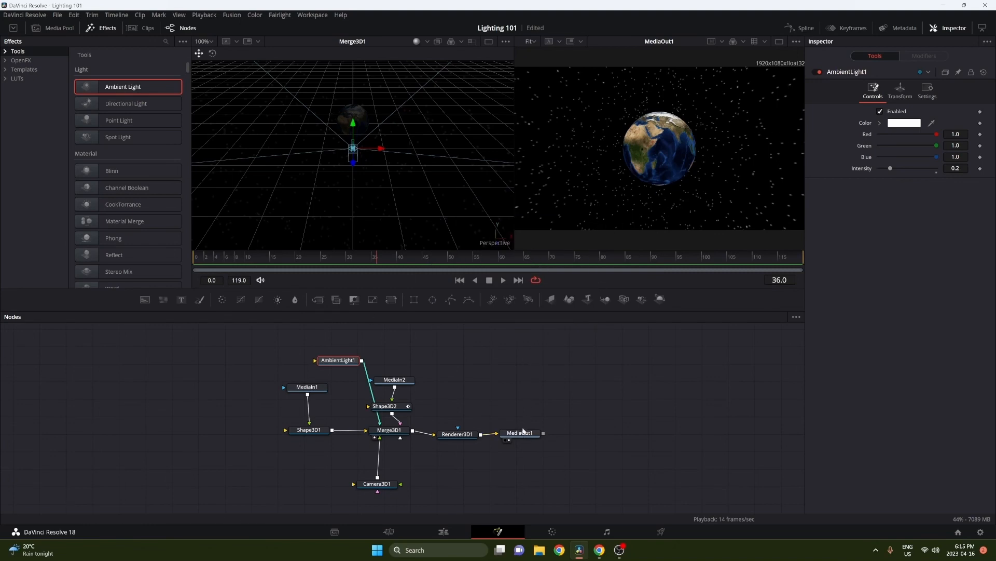
- Check the renderer's lighting settings, then dim AmbientLight1 to about 0.22 and raise it back to 1.0
click(520, 432)
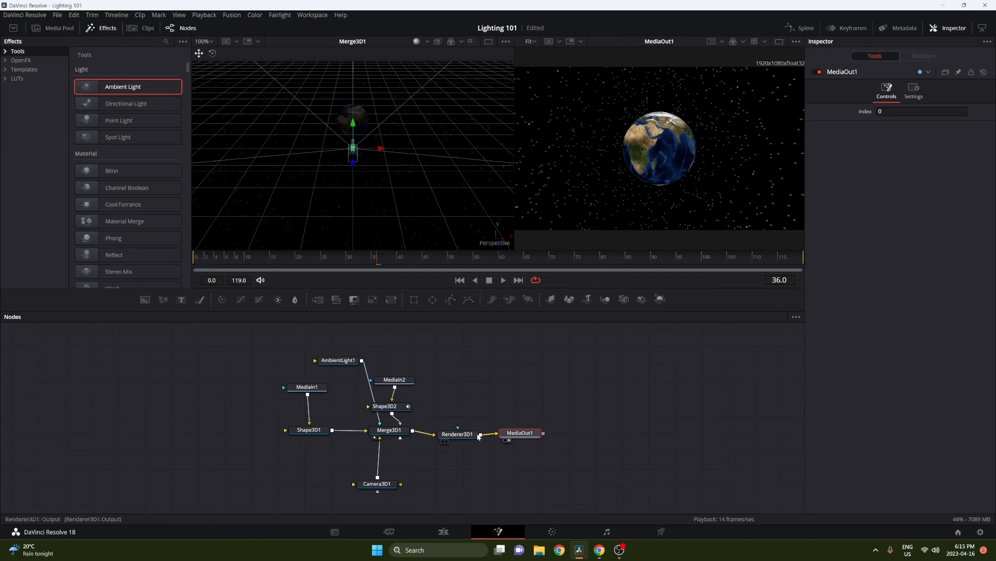
click(456, 434)
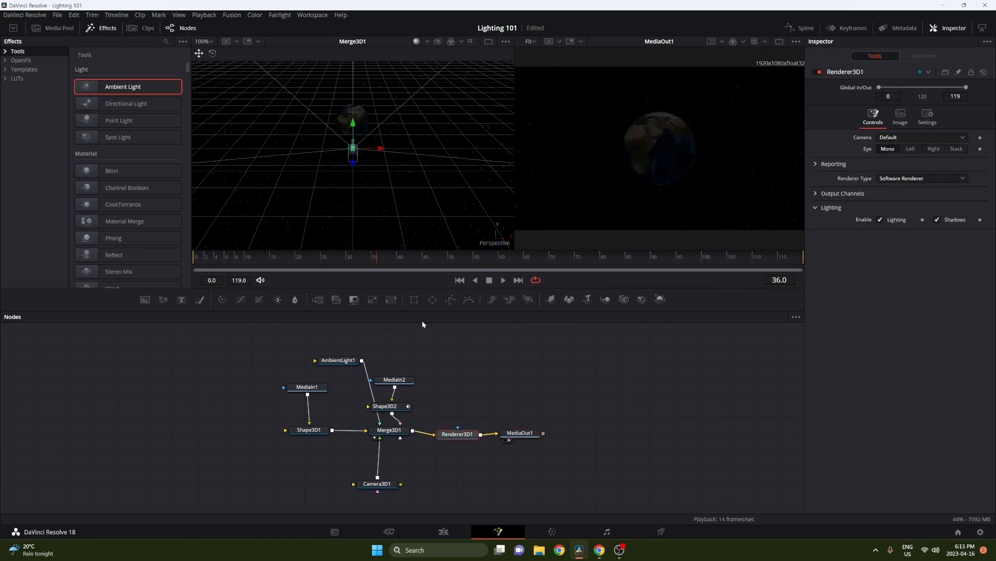
click(338, 361)
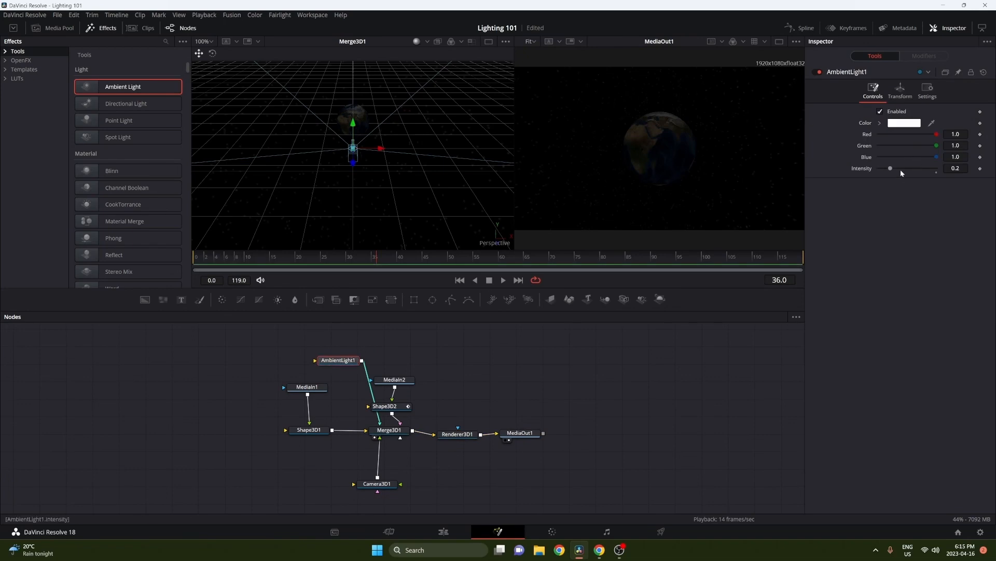
drag(891, 168, 892, 168)
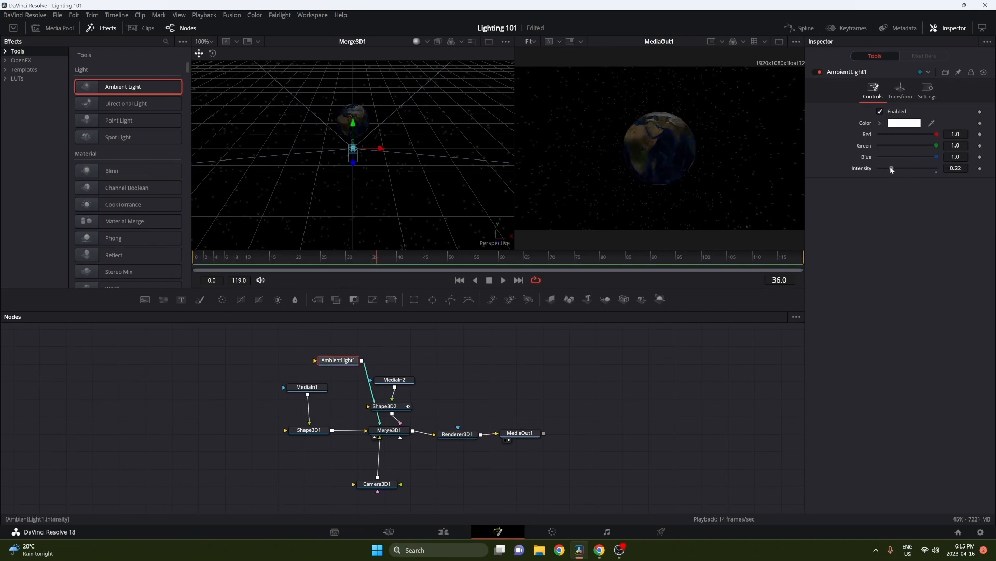
drag(909, 168, 947, 168)
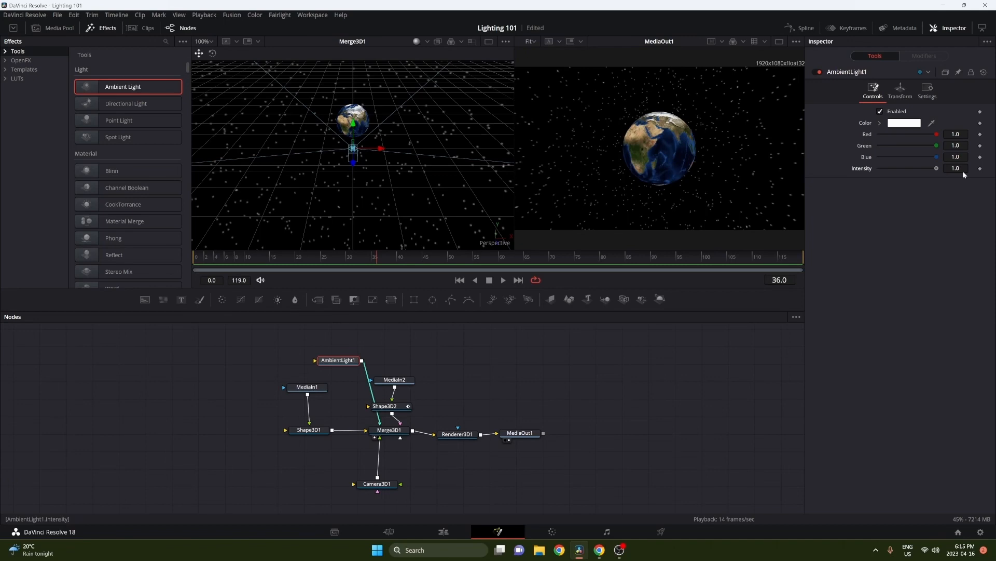
drag(936, 168, 926, 168)
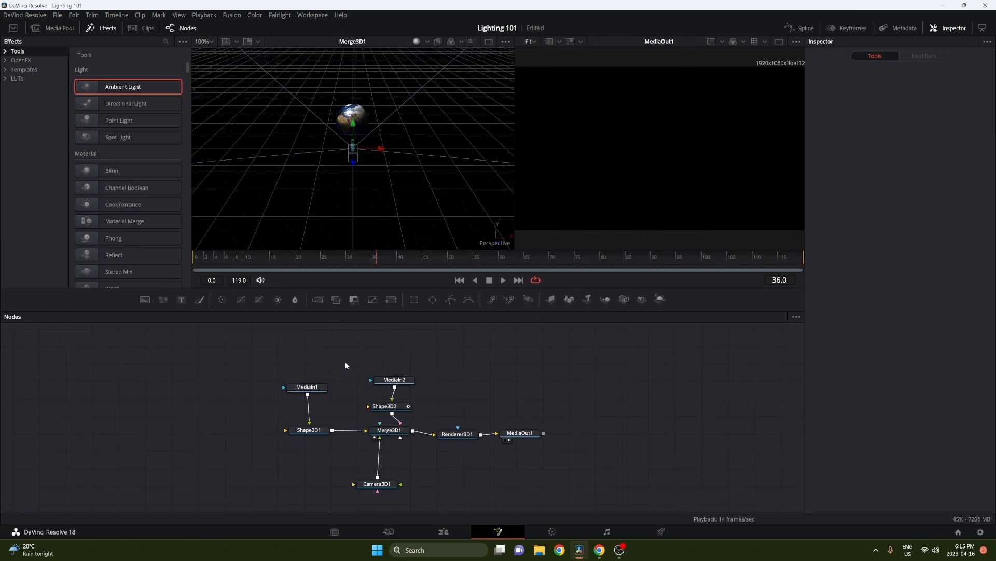
mouse_move(117, 137)
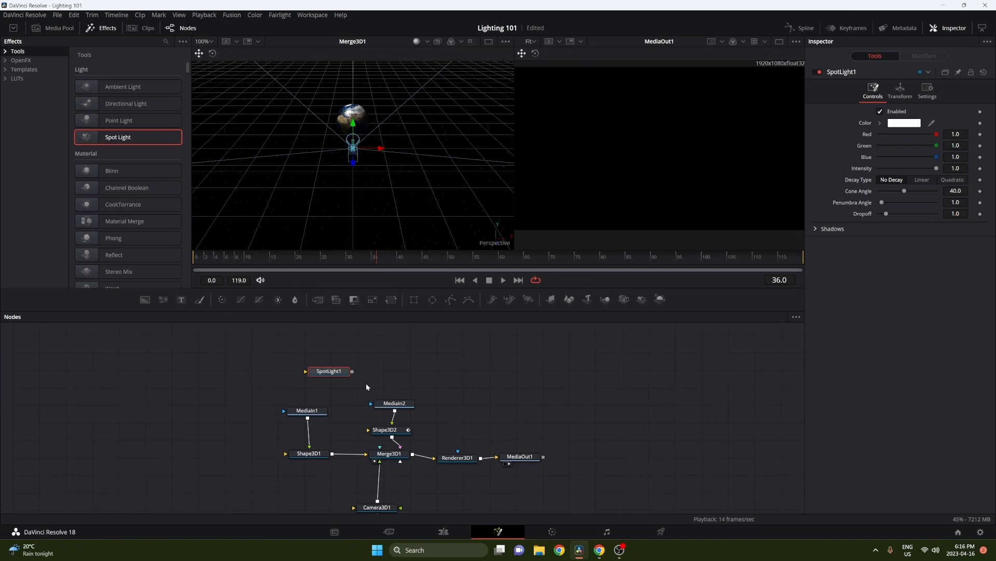
- Connect the new SpotLight1 into Merge3D1 and nudge its Translation Y slightly
drag(353, 371, 378, 438)
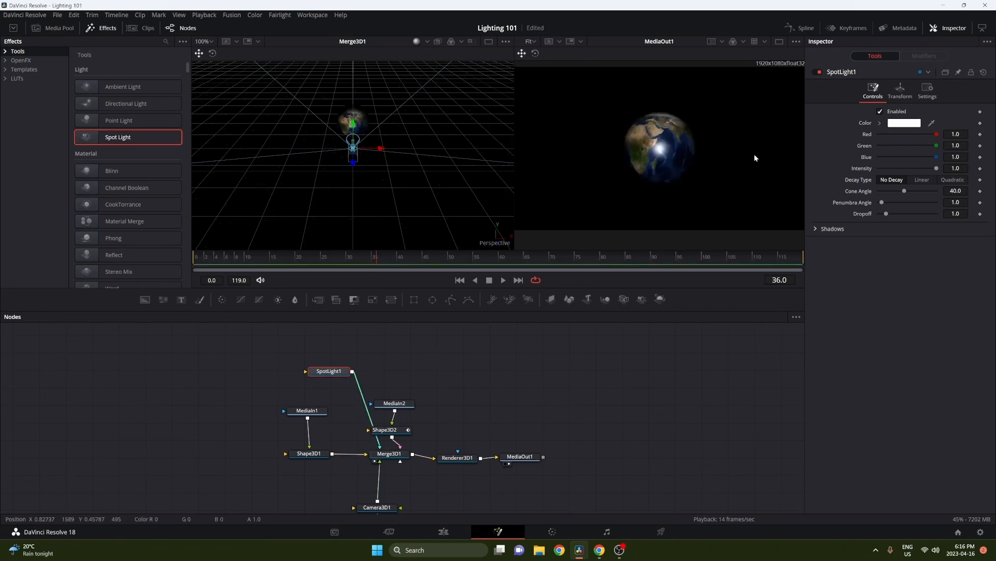
click(899, 90)
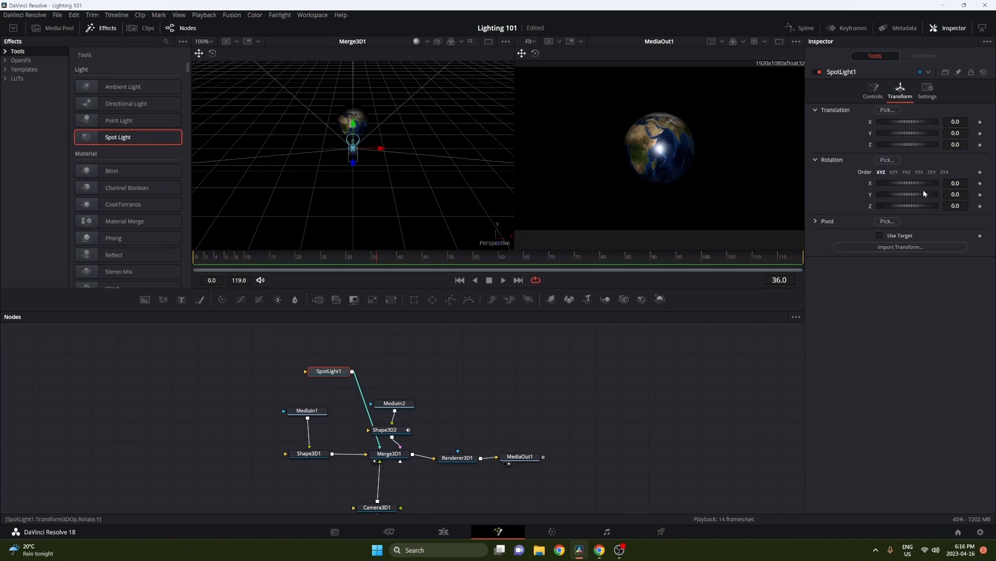
drag(910, 132, 919, 133)
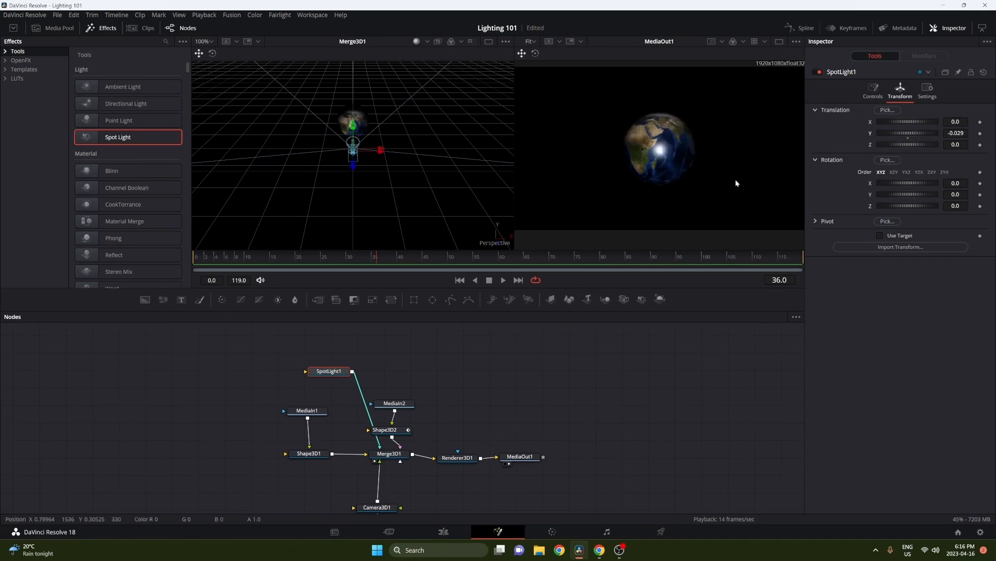
mouse_move(862, 185)
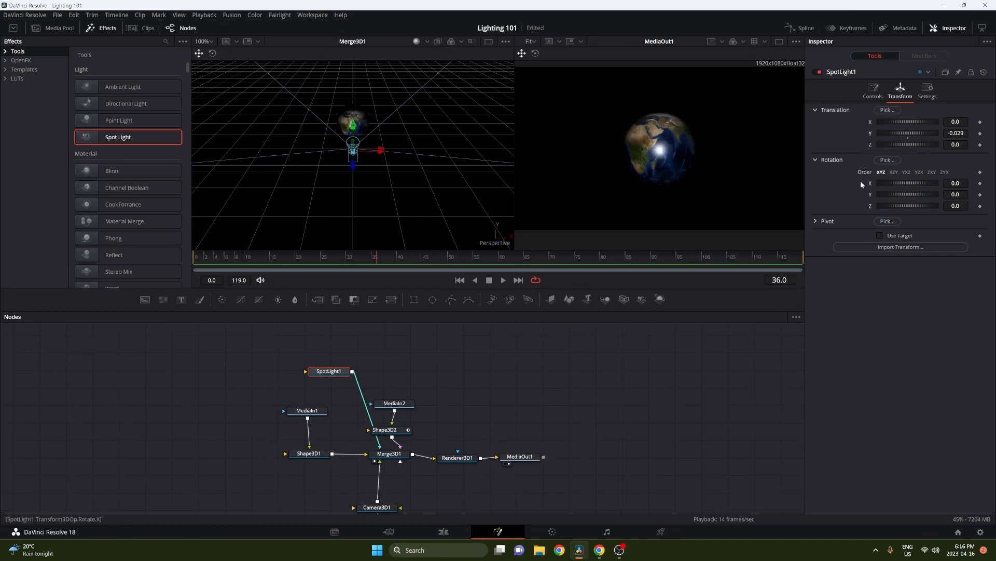
- Set the Earth sphere Shape3D2's material specular intensity to 0.0
click(384, 430)
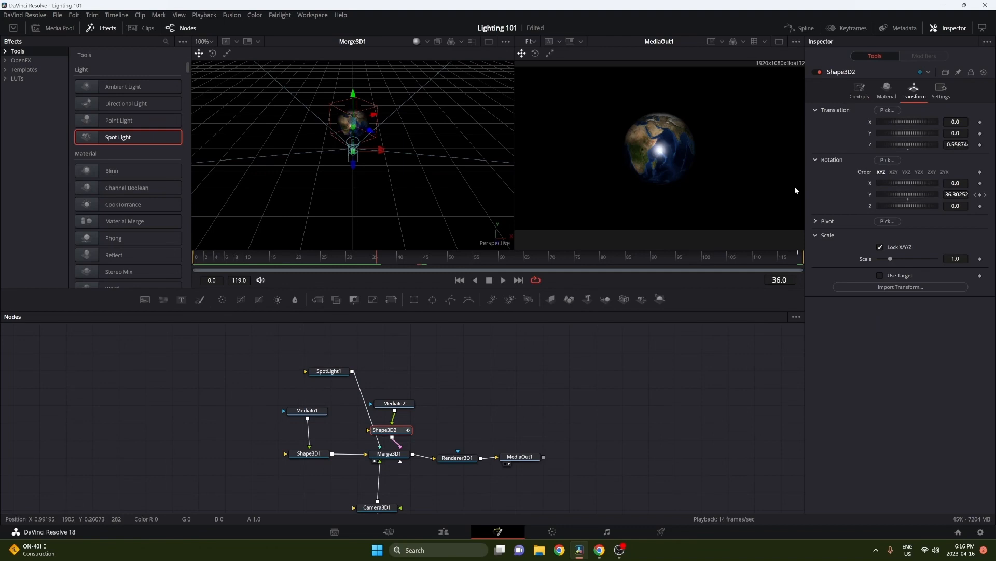
click(858, 89)
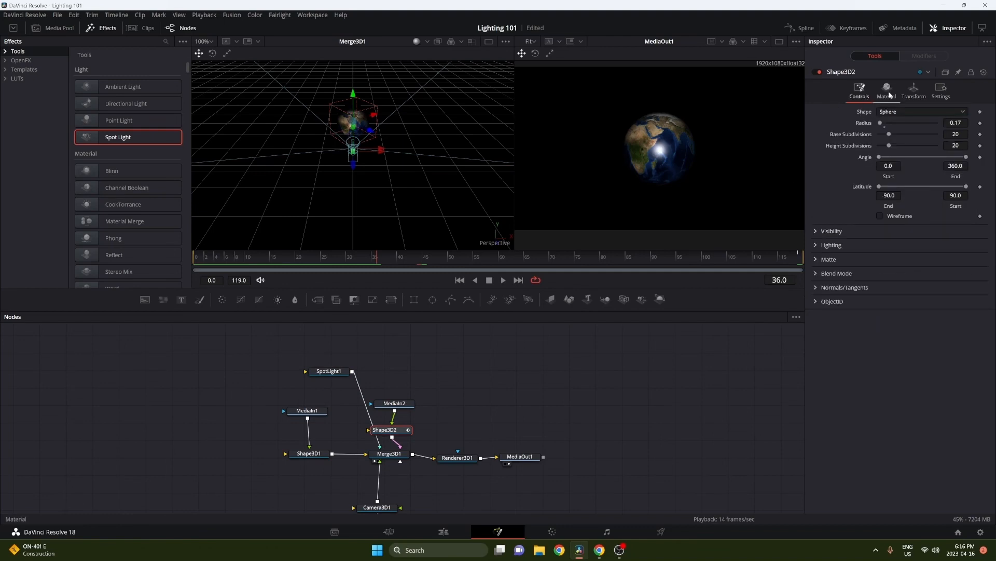
click(885, 90)
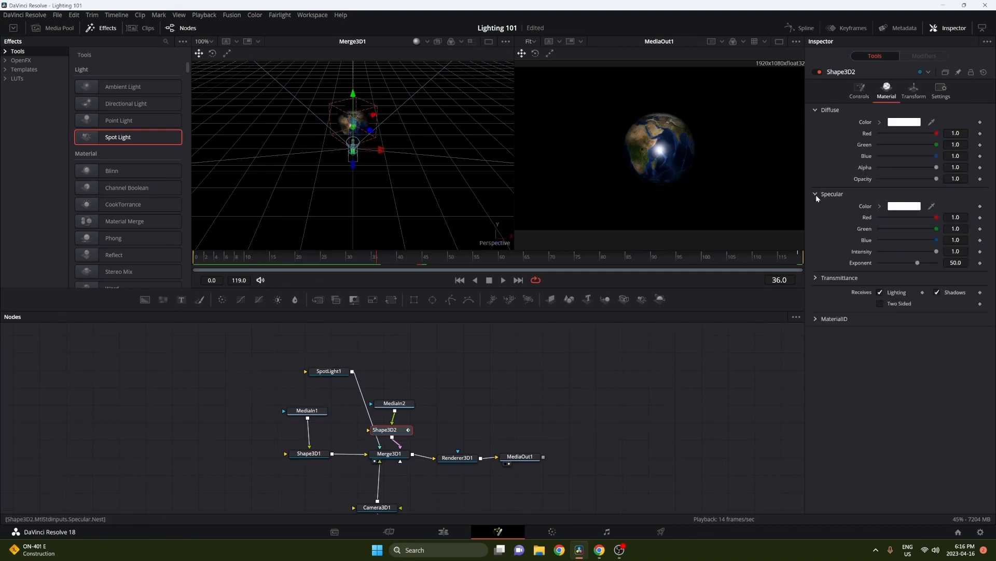
drag(937, 251, 918, 251)
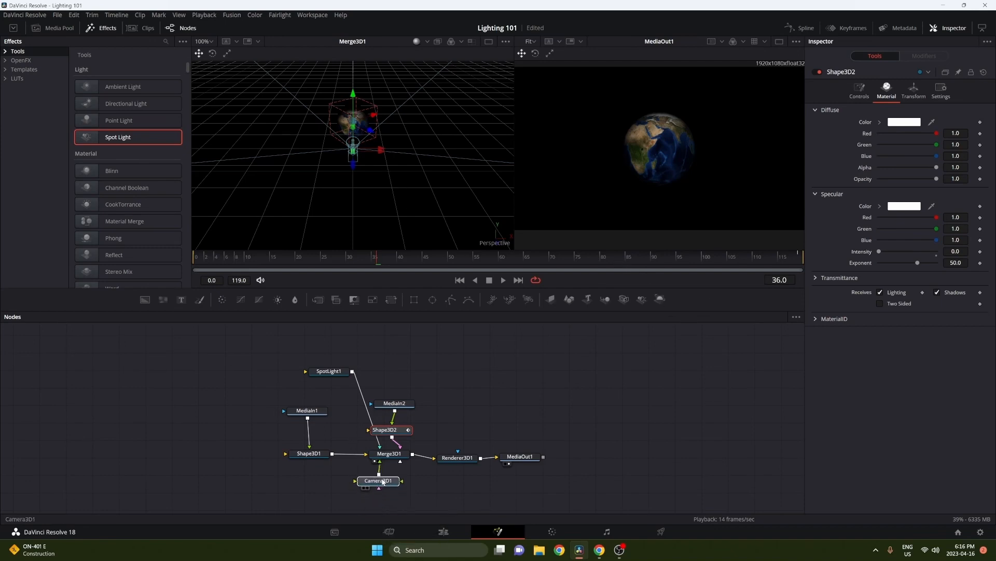
- Select Camera3D1, then SpotLight1 to show its shadow options
click(378, 481)
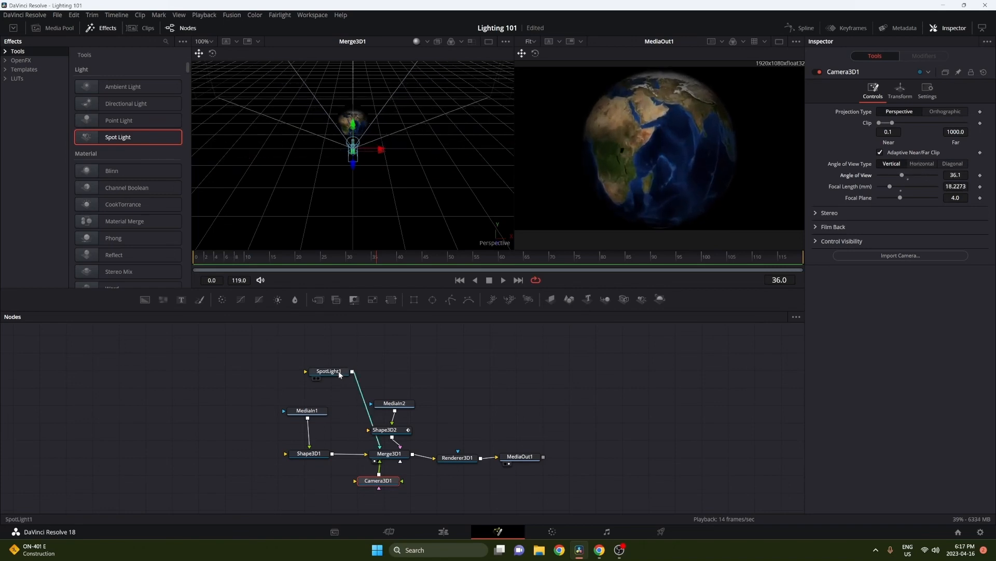
click(328, 370)
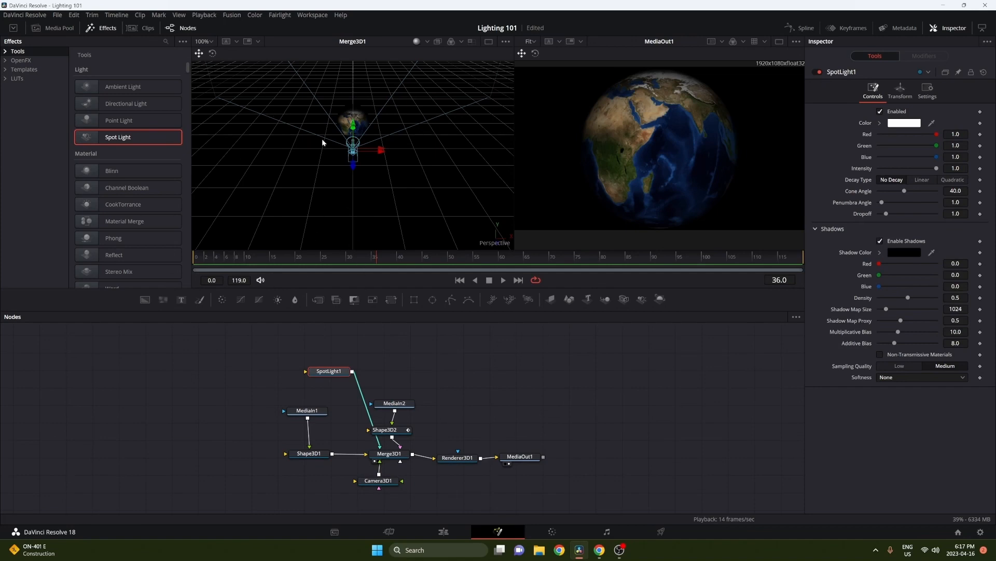
mouse_move(338, 269)
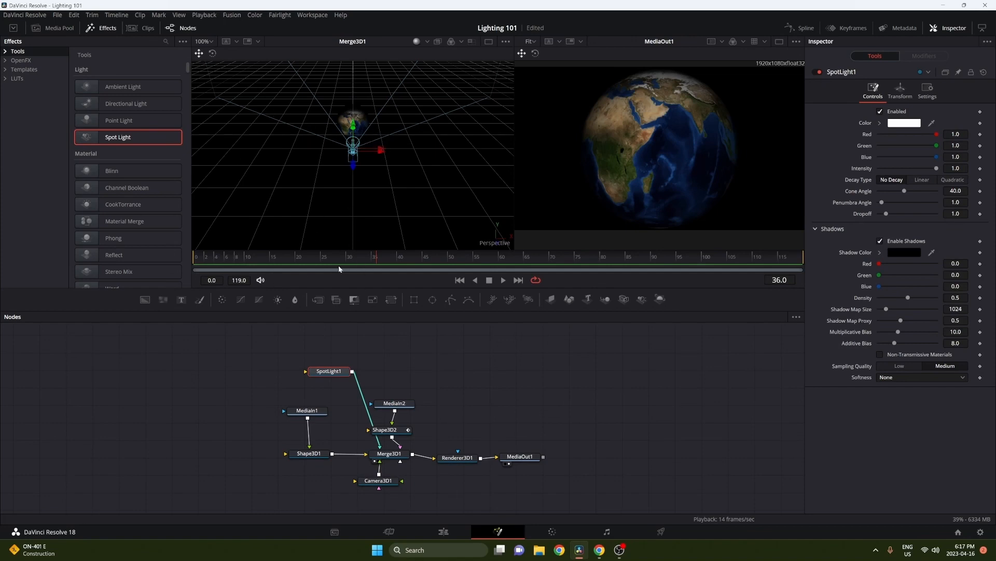
- Reset SpotLight1's Translation Y, keyframe its start up-right of the Earth, and go to frame 119
click(900, 91)
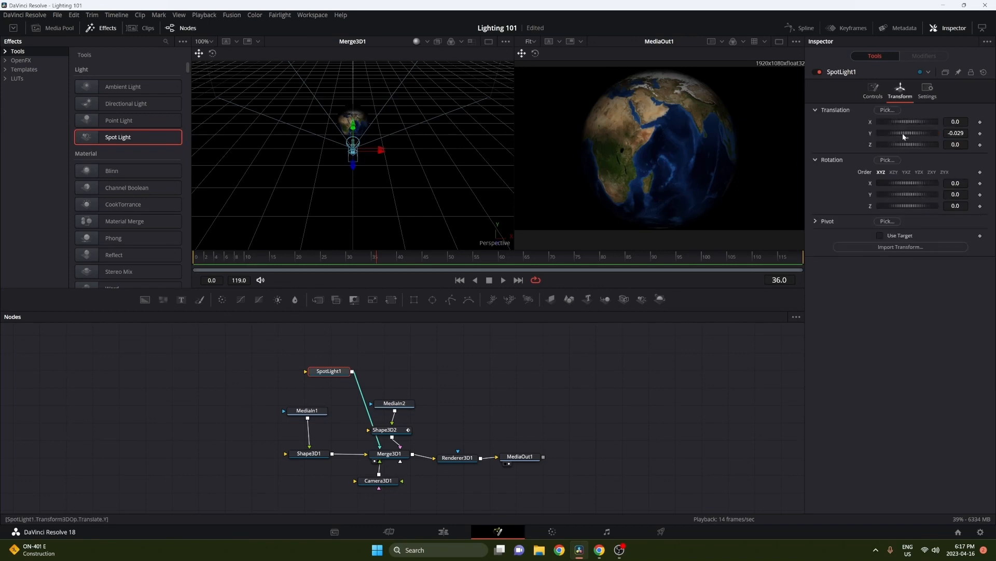
drag(909, 133, 899, 133)
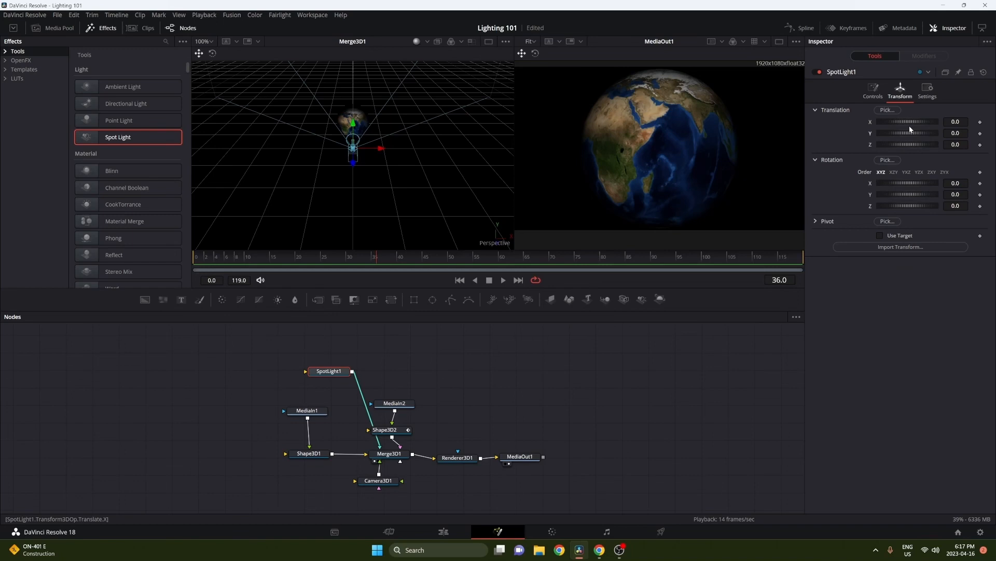
drag(909, 121, 921, 121)
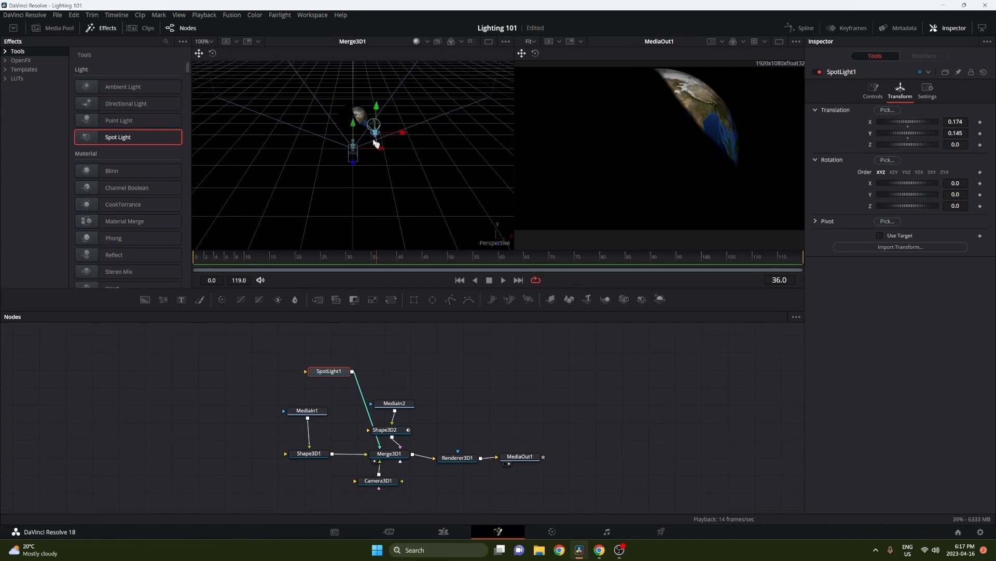
drag(375, 132, 384, 104)
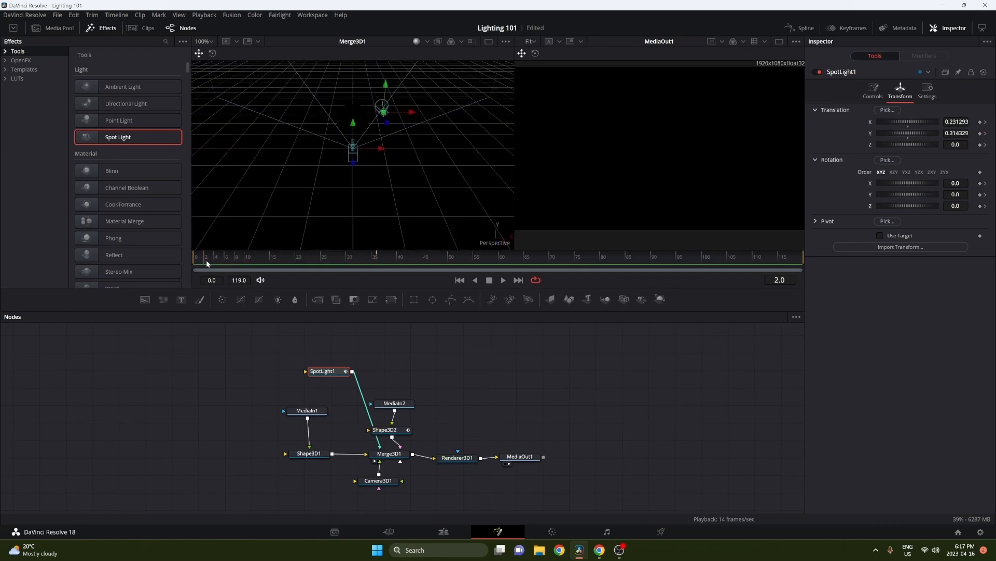
click(242, 256)
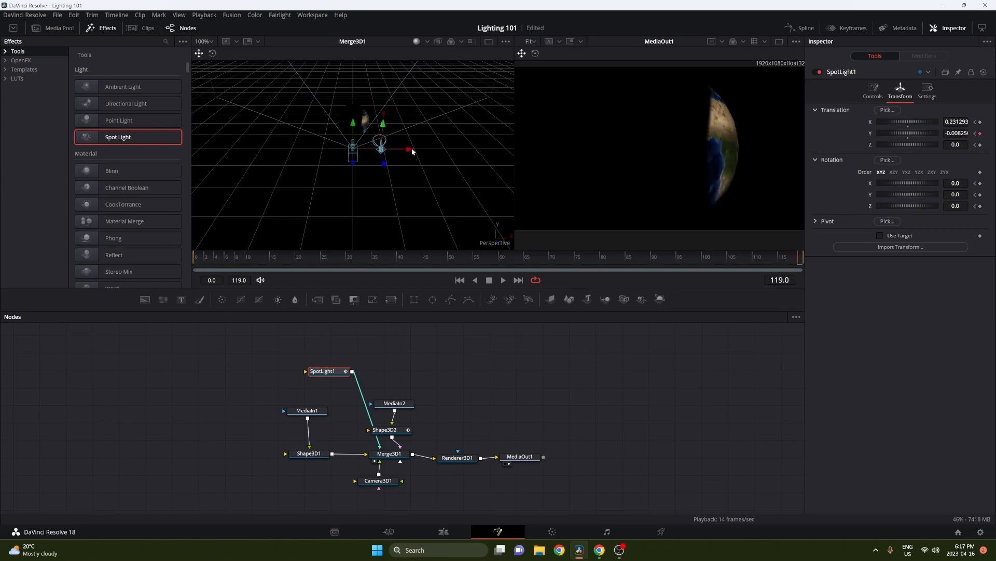
- Keyframe the spotlight's end position down and left of the Earth for a diagonal sweep
drag(410, 151, 344, 148)
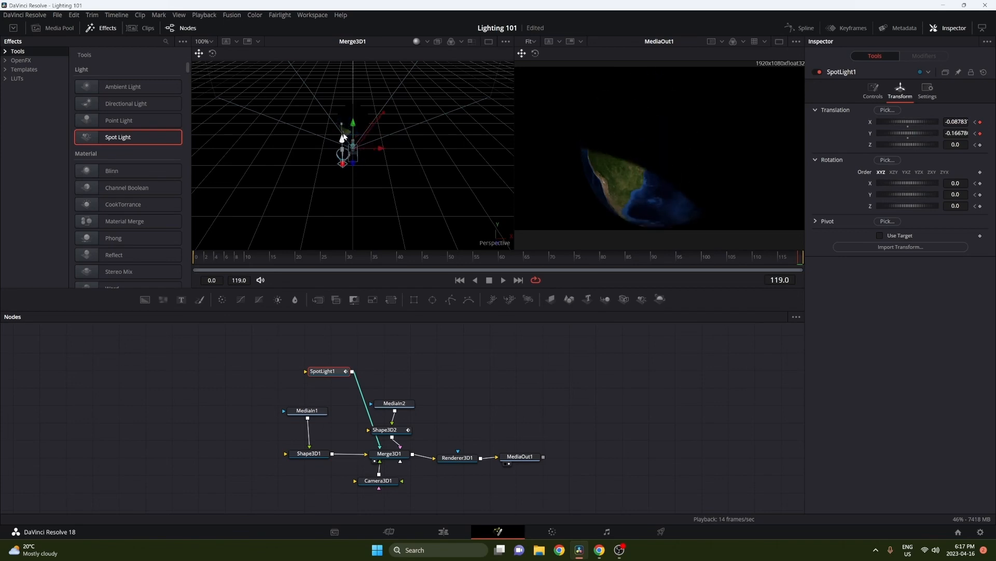
drag(341, 137, 308, 153)
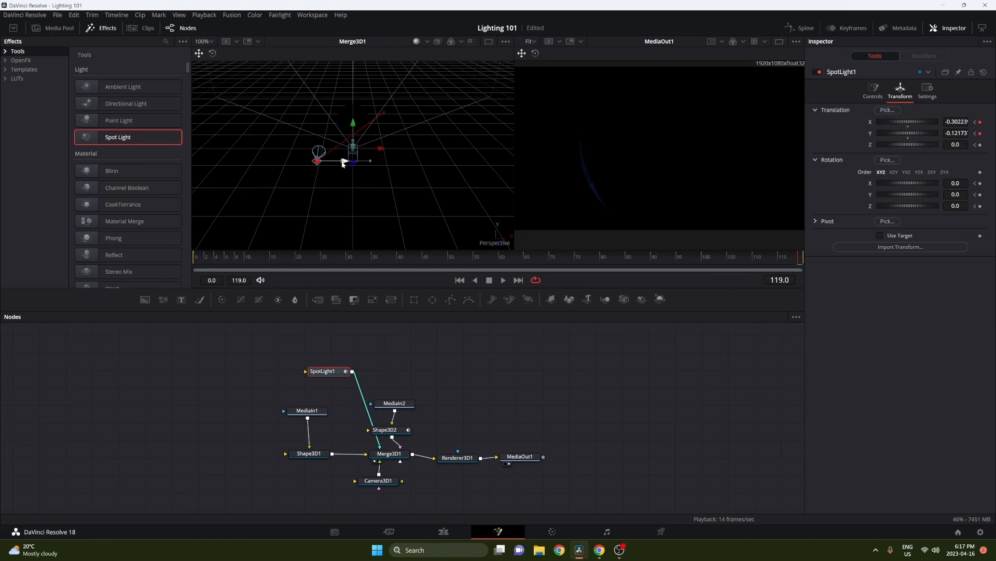
drag(353, 147, 314, 156)
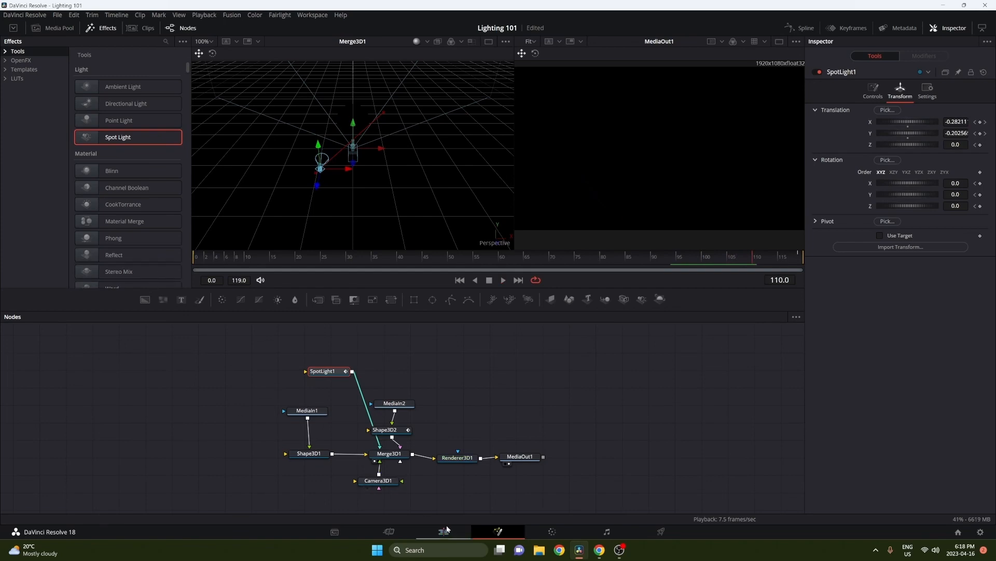
- Switch to the Edit page and scrub back along the Fusion Composition clip to preview it
click(443, 532)
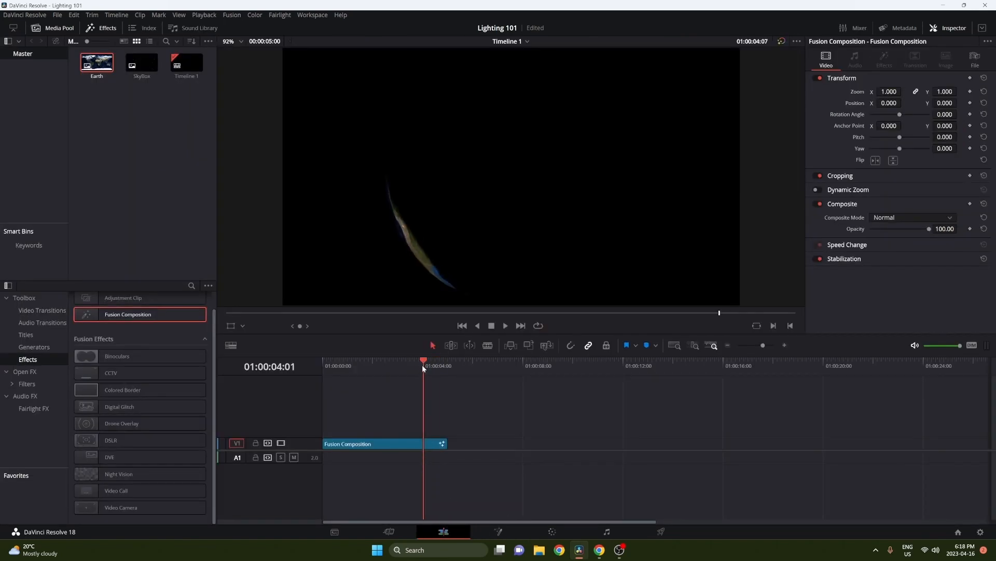
click(379, 359)
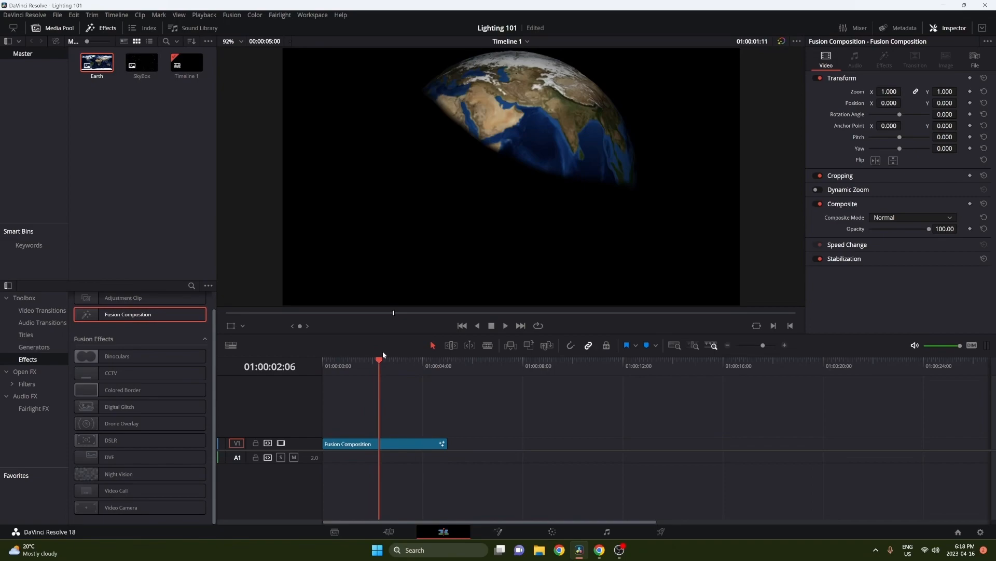